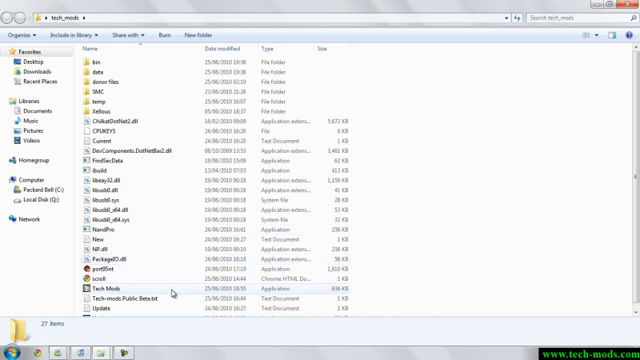
Launch Tech Mods.exe from the tech_mods folder via its right-click menu
right_click(104, 292)
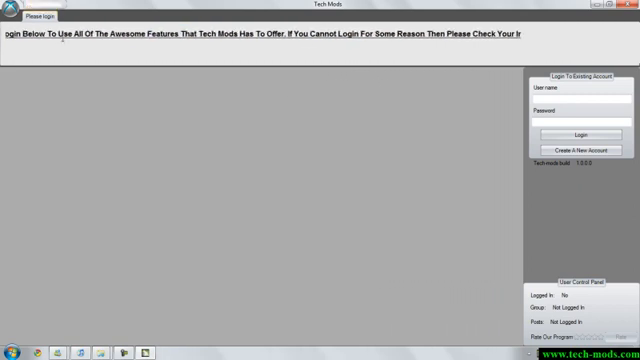
Log in to Tech Mods with user name 'jm' and the password
left_click(578, 94)
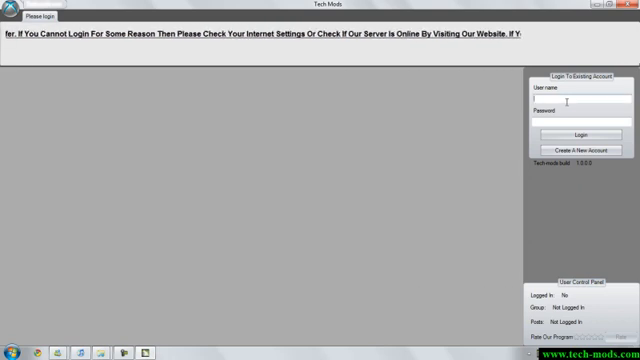
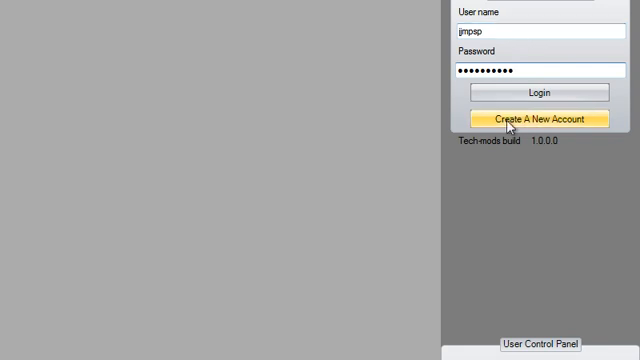
left_click(540, 118)
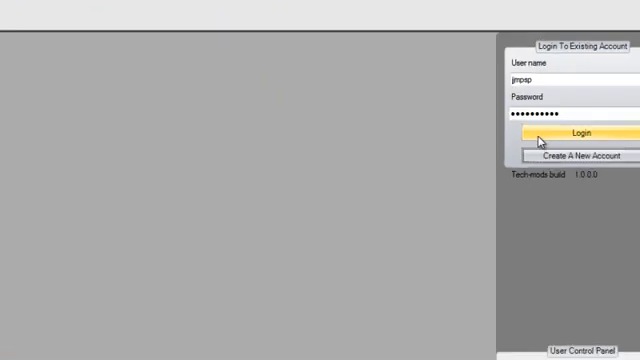
left_click(572, 132)
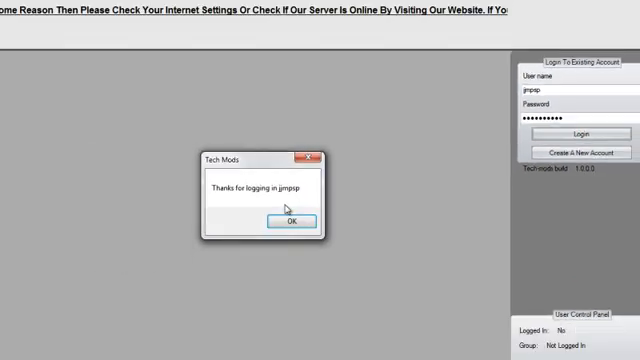
Dismiss the login message and bring up the Xbox 360 Container Reader from the package tools
left_click(286, 220)
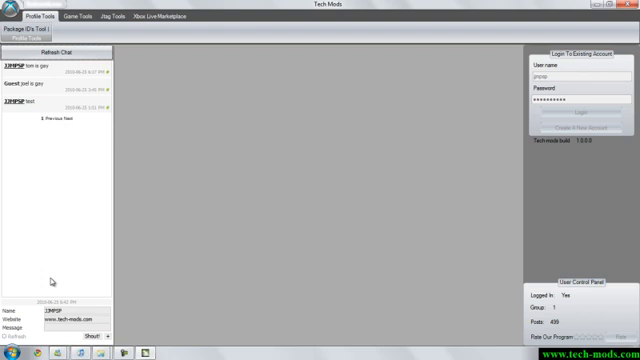
left_click(96, 16)
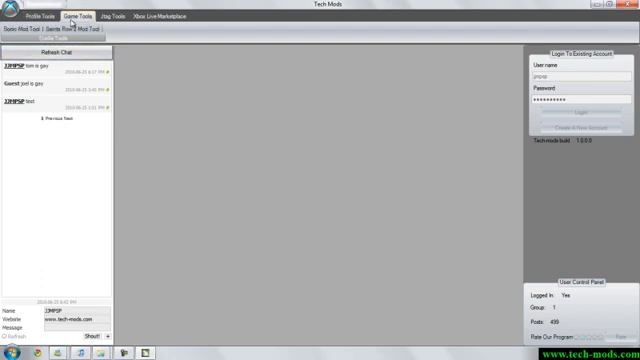
left_click(38, 14)
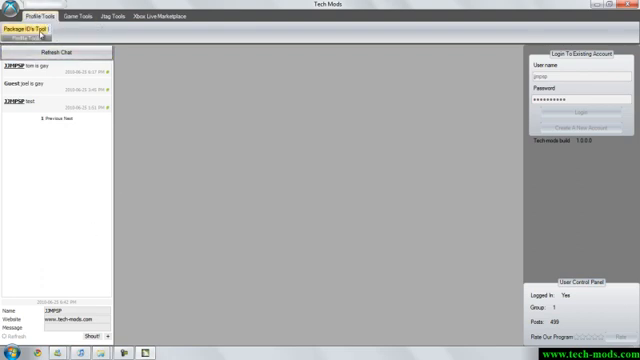
left_click(32, 32)
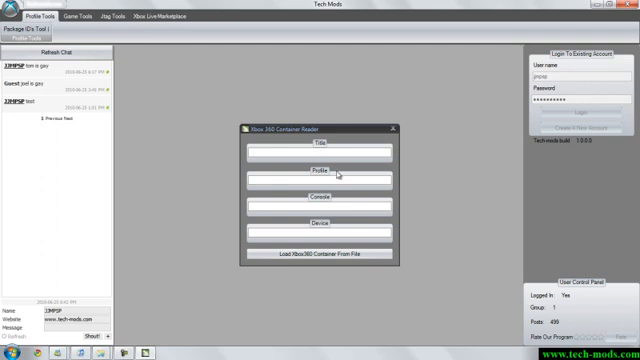
mouse_move(384, 128)
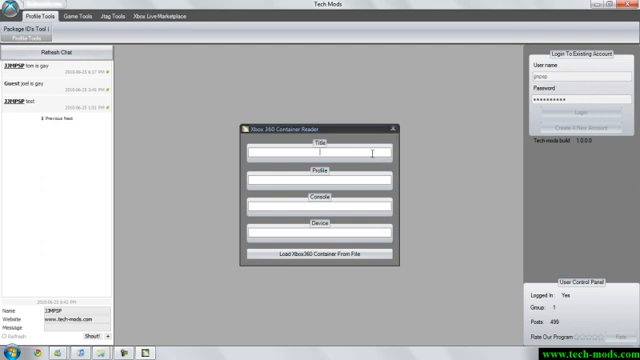
mouse_move(358, 188)
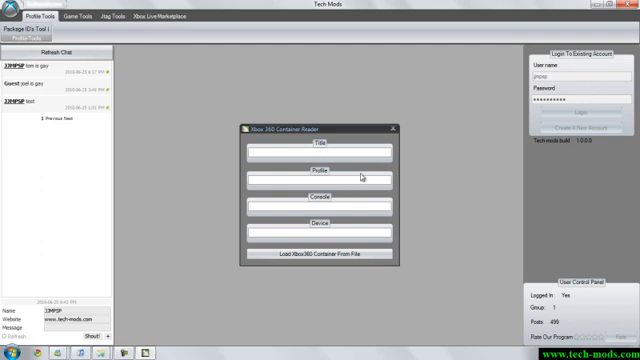
mouse_move(348, 218)
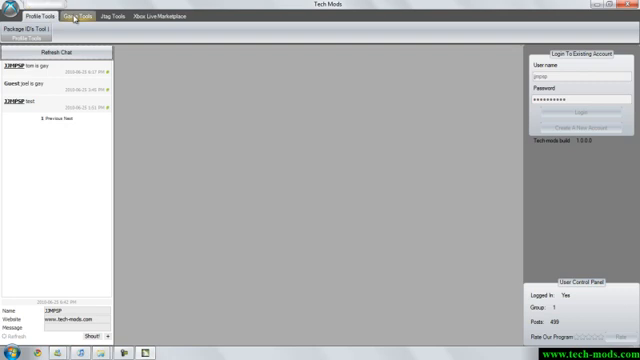
Browse the Game Tools sub-tabs, then show the Jtag Tools console utilities section
left_click(80, 16)
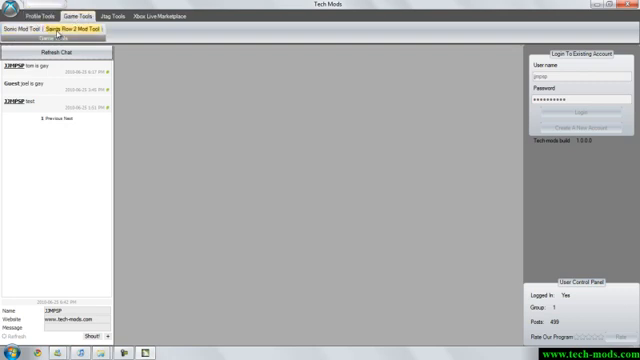
left_click(76, 30)
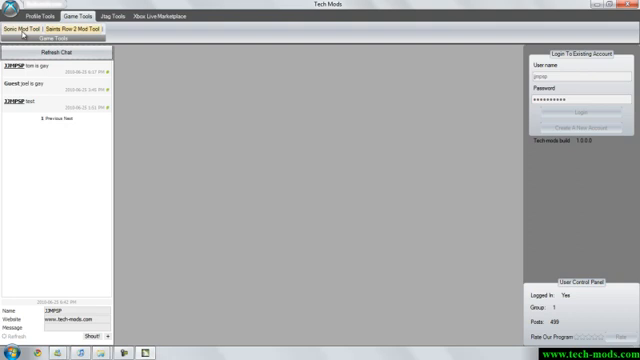
left_click(98, 16)
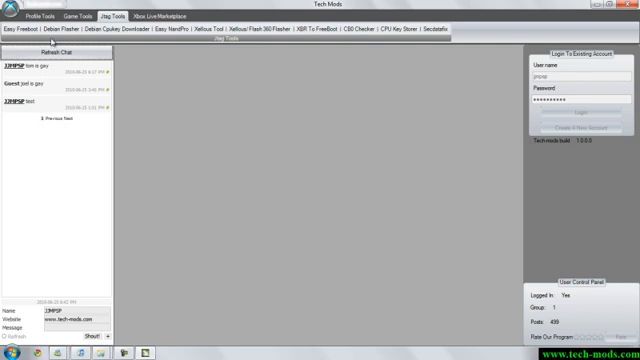
mouse_move(116, 32)
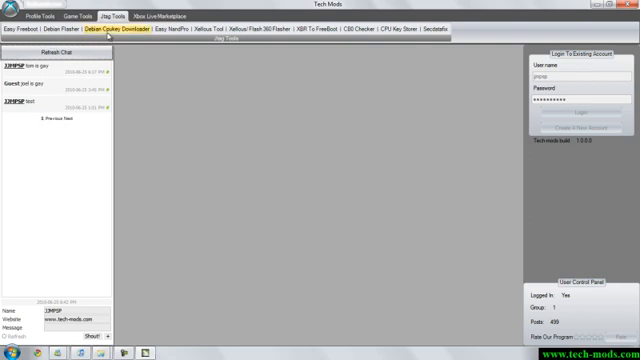
Launch the Easy Freeboot utility from the Jtag Tools section
left_click(24, 36)
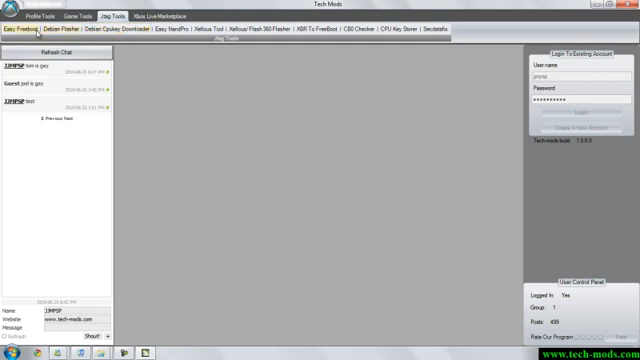
left_click(22, 30)
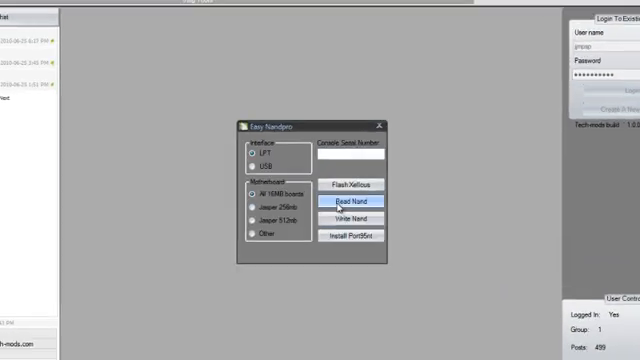
Close Easy Freeboot, show the Xbox Refresh Checker, then close it
left_click(364, 192)
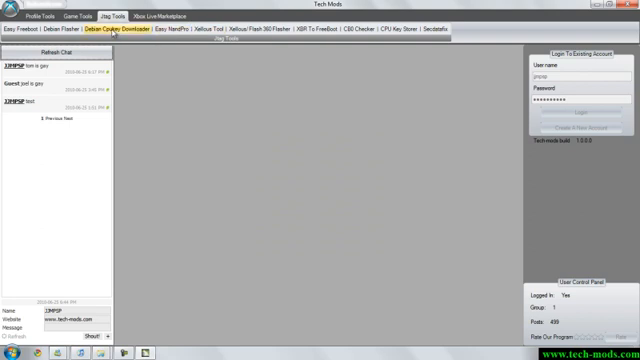
left_click(112, 30)
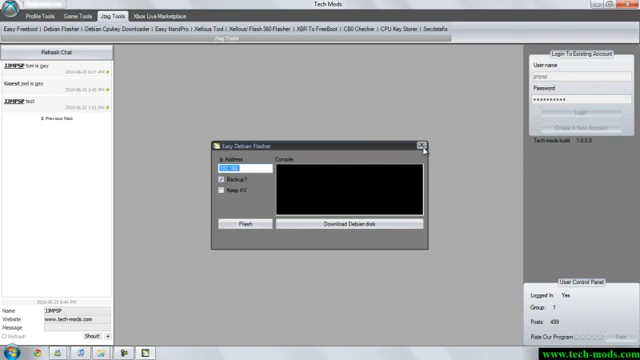
mouse_move(424, 150)
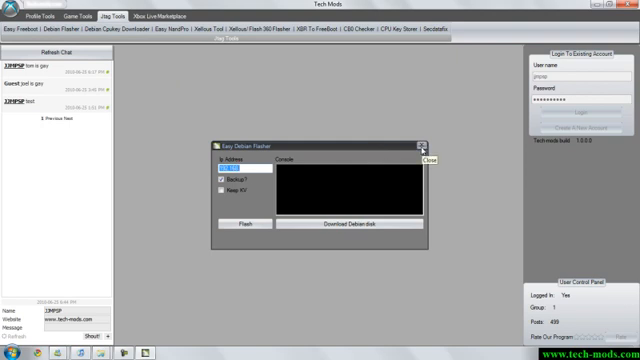
left_click(428, 144)
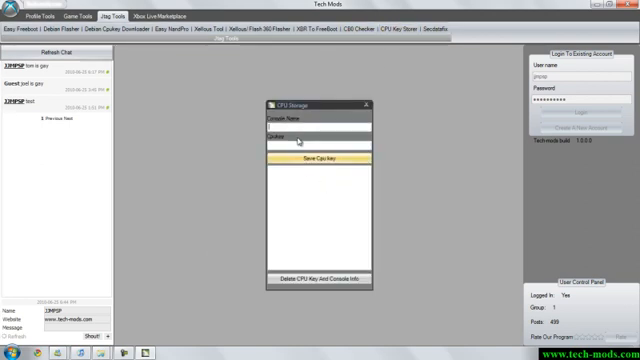
Enter a console name beginning 'My' in the CPU key storage tool
type("T")
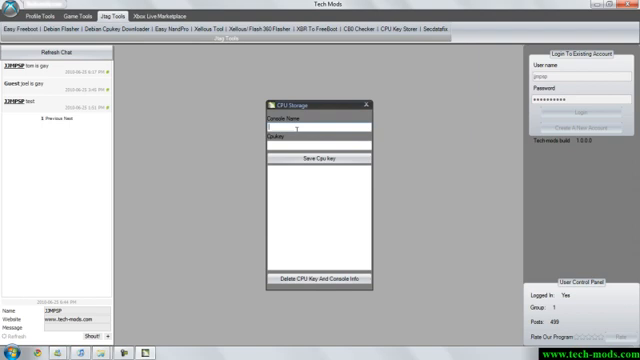
type("My")
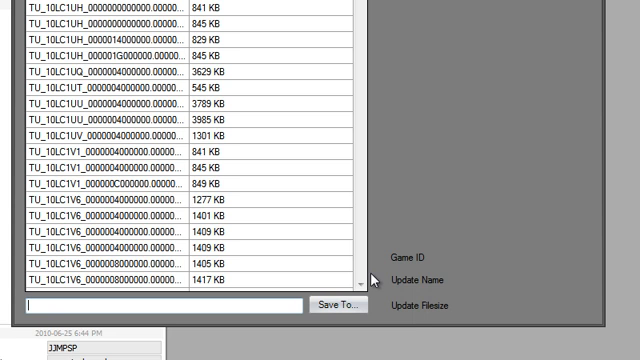
Choose the title update save folder and view details of title updates in the list
left_click(348, 304)
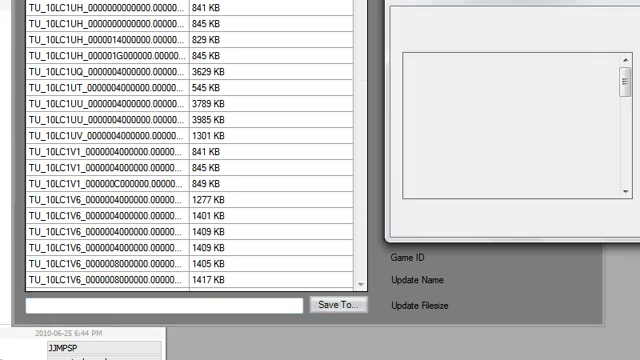
left_click(340, 302)
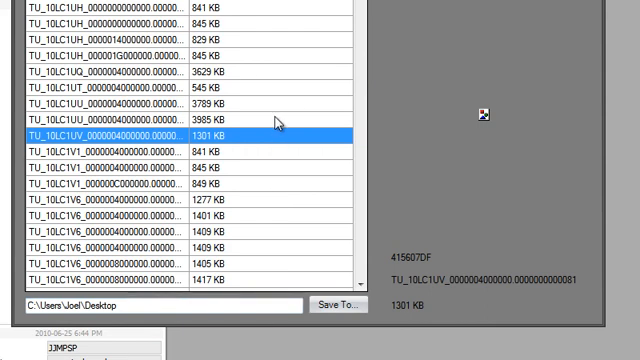
left_click(150, 72)
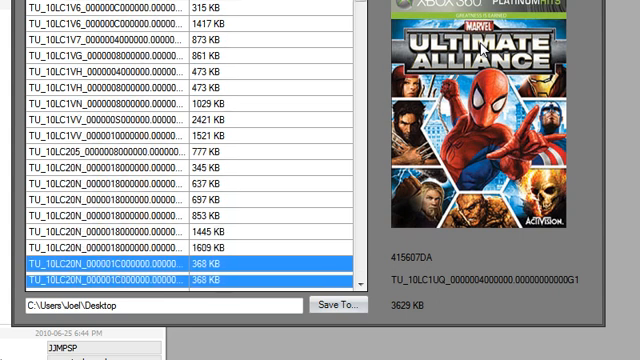
scroll("down", 3)
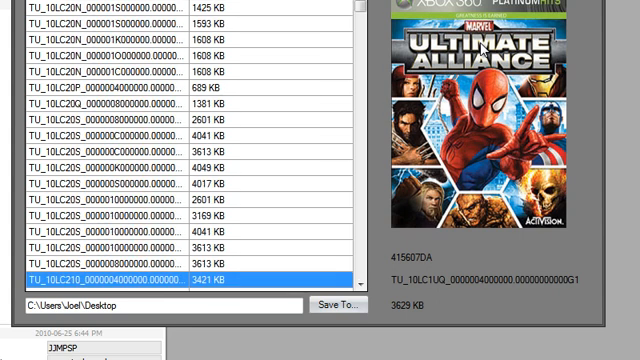
scroll("down", 3)
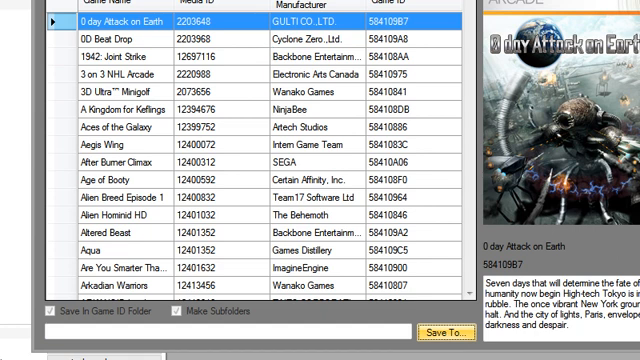
View the first XBLA arcade game's details and scroll down toward Battlestar Galactica
left_click(452, 332)
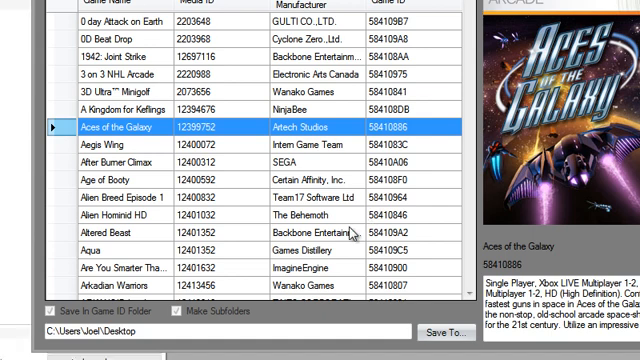
mouse_move(240, 114)
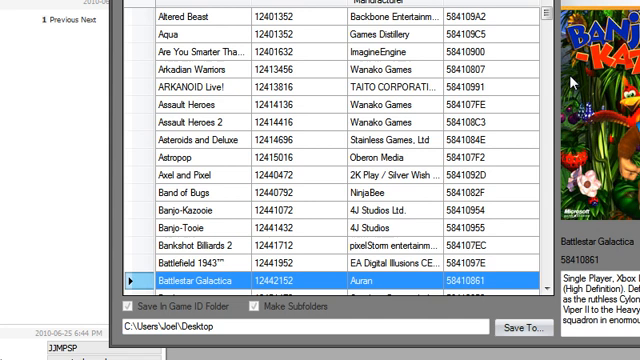
scroll("down", 3)
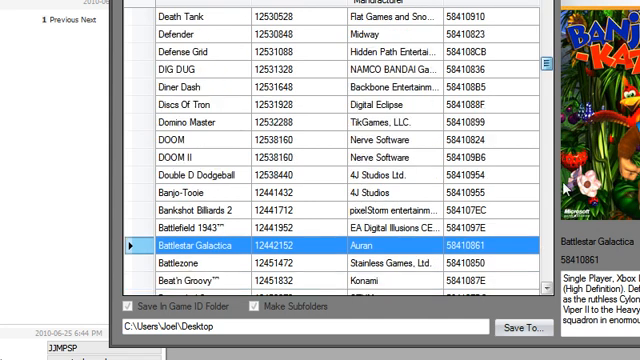
scroll("down", 3)
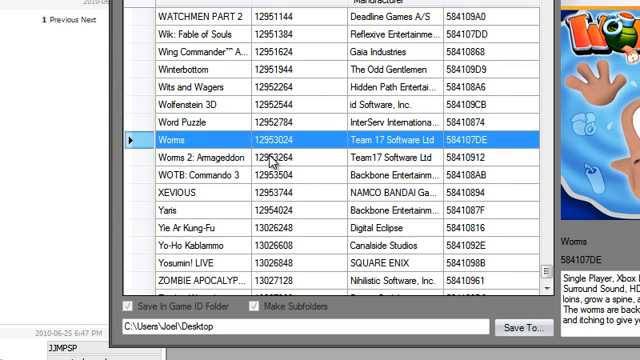
Show the XBLA database details and description for Yars
left_click(200, 212)
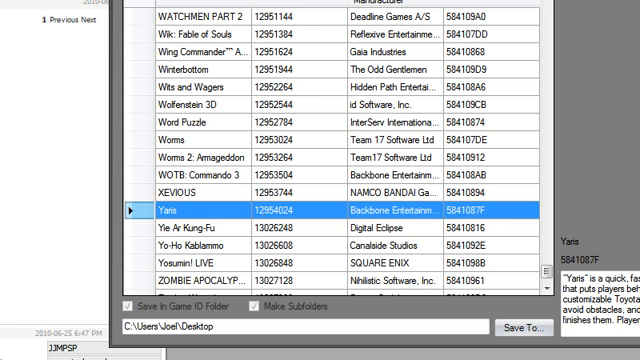
mouse_move(508, 246)
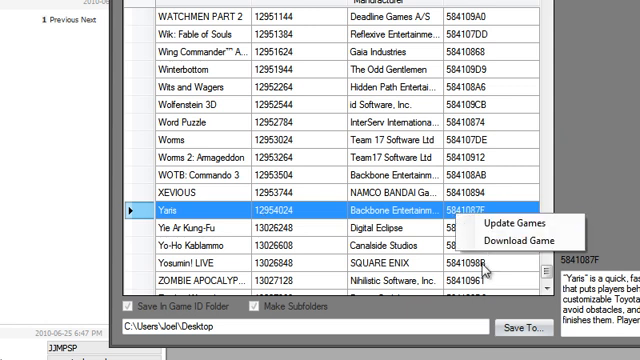
mouse_move(516, 244)
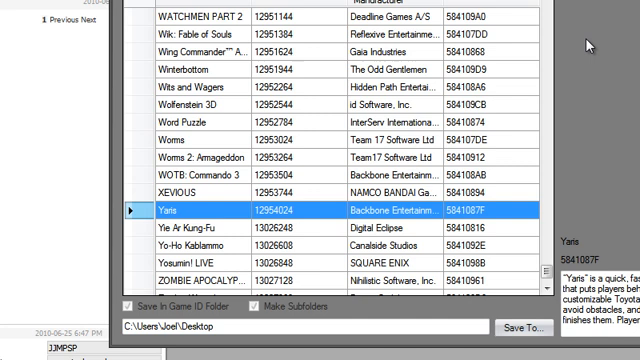
mouse_move(340, 136)
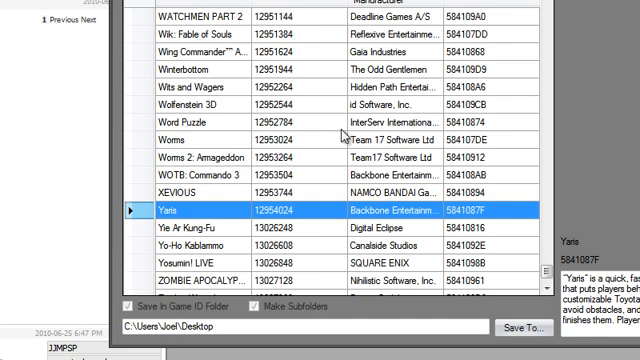
View the database details for Wing Commander Arena, then for Wik: Fable of Souls
left_click(200, 122)
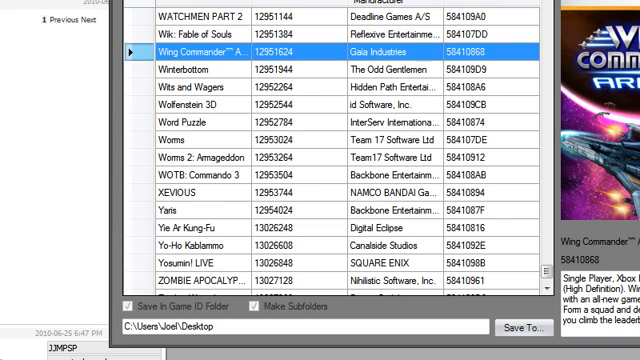
left_click(200, 36)
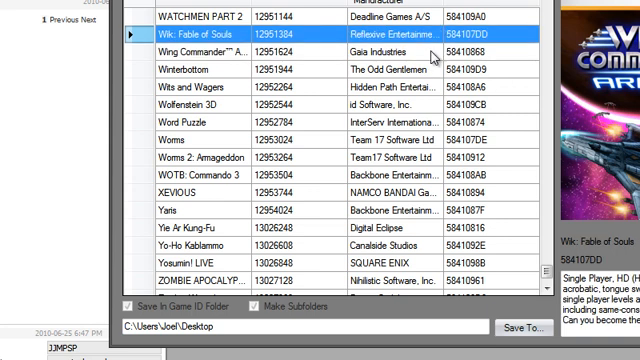